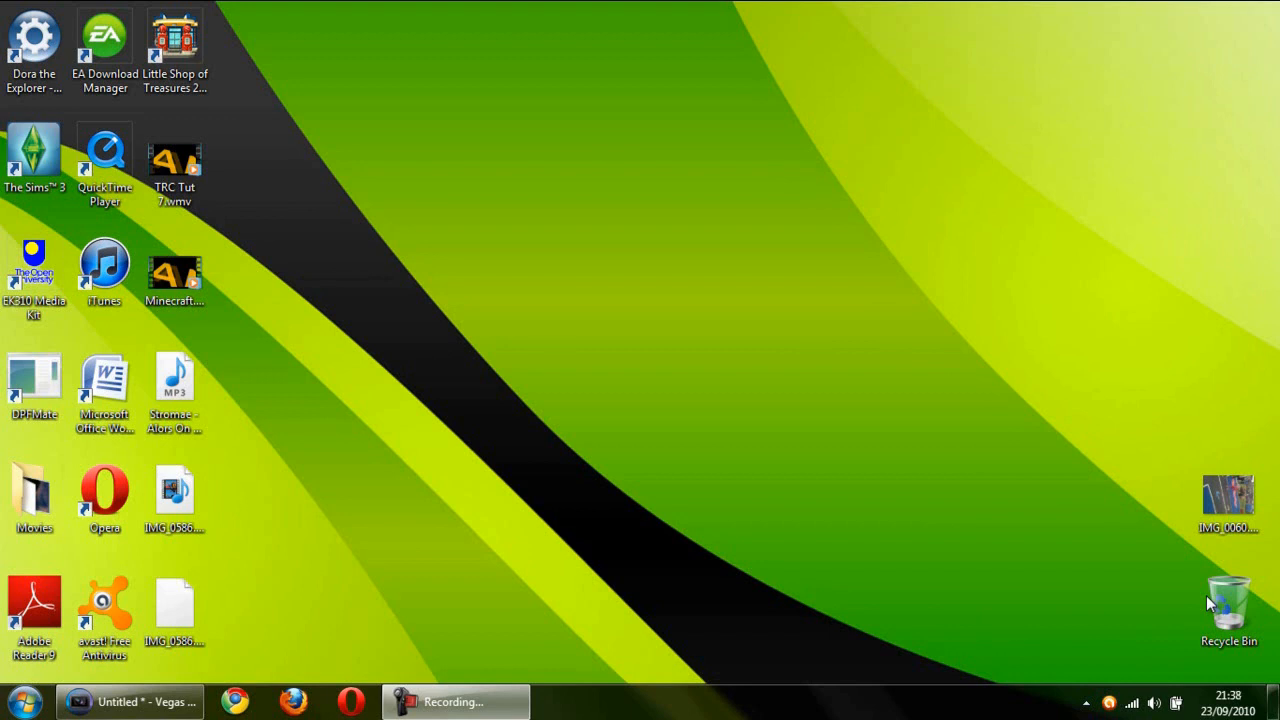
mouse_move(923, 574)
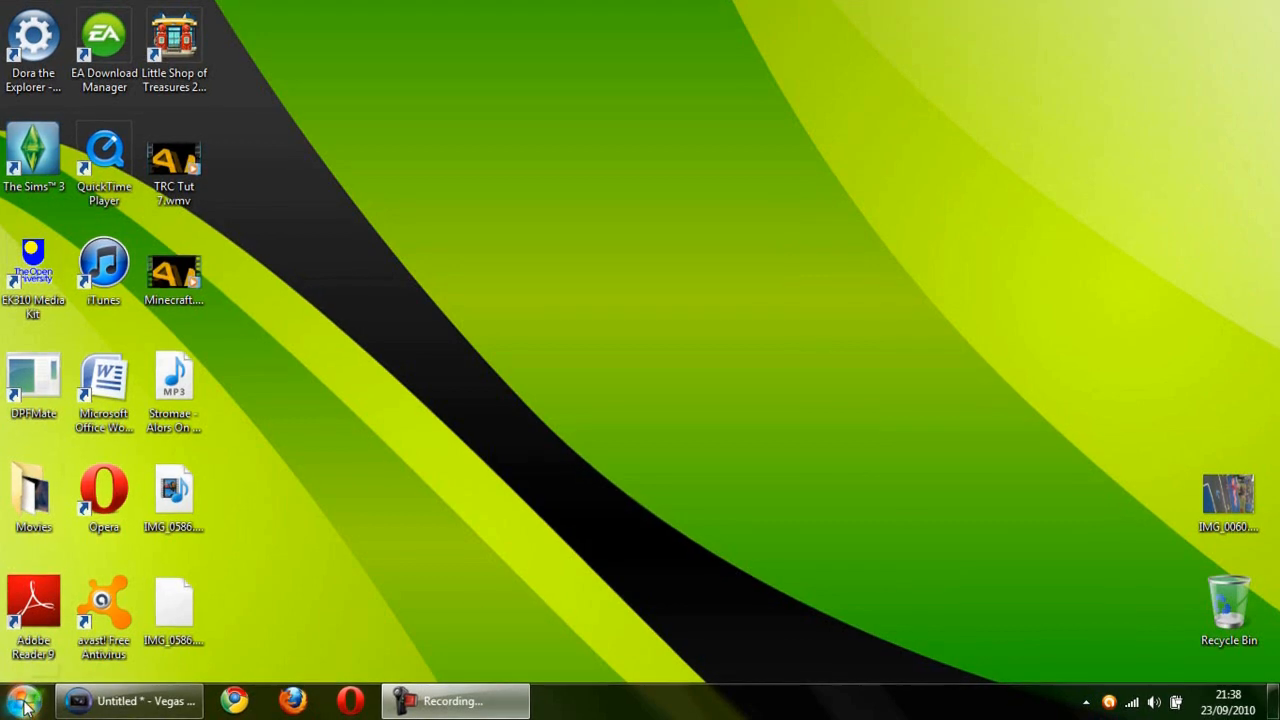
Launch Windows Media Player from the Start menu
click(20, 700)
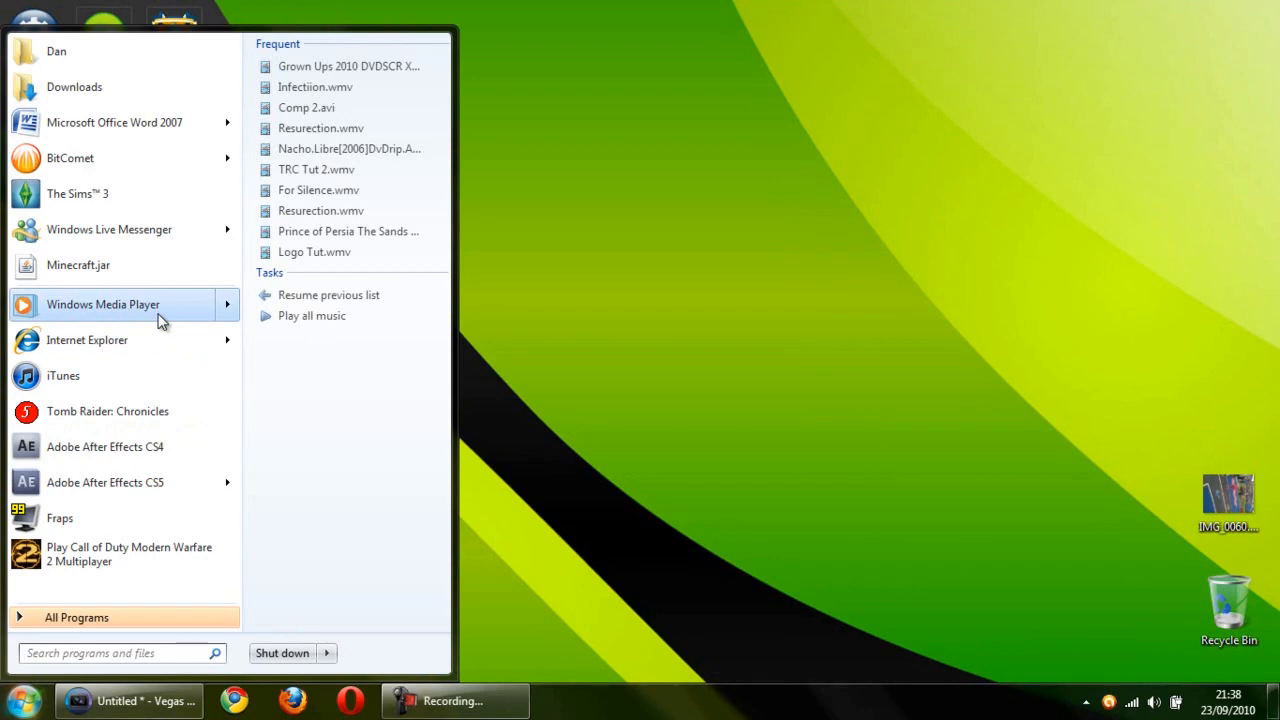
click(103, 304)
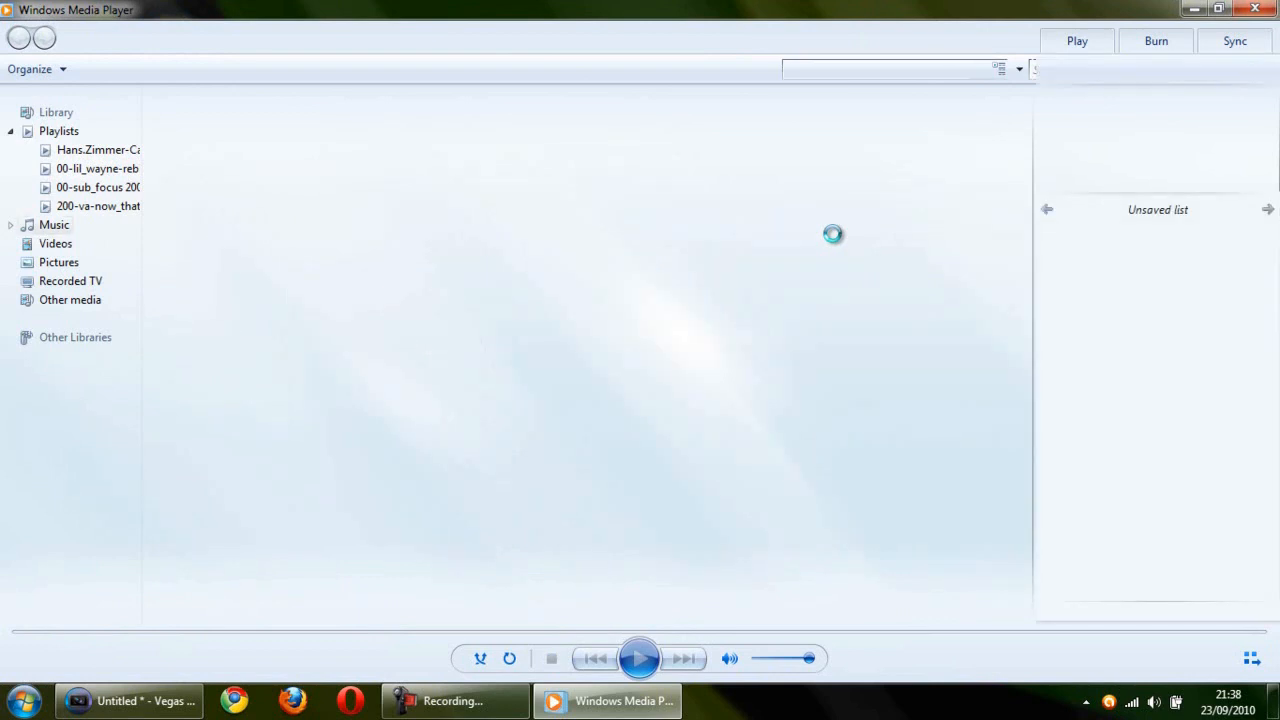
Show the Music library and open the Stream menu's More streaming options
click(54, 224)
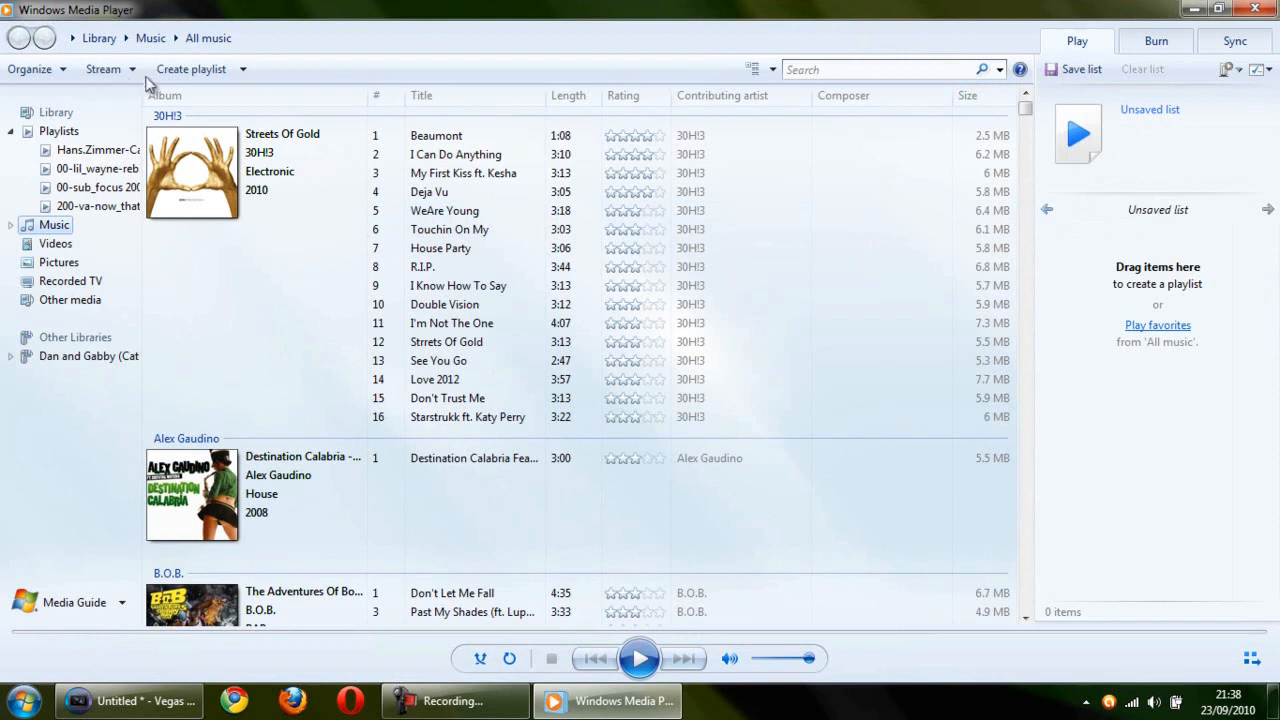
click(104, 69)
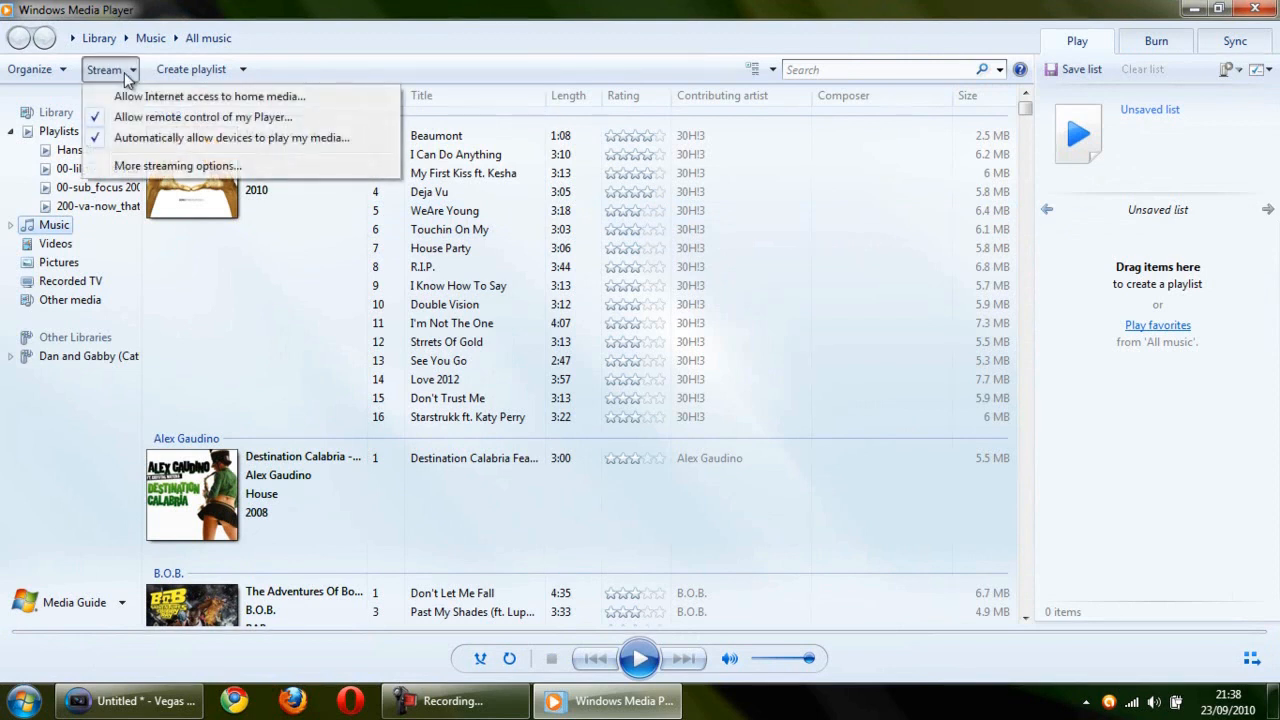
mouse_move(230, 137)
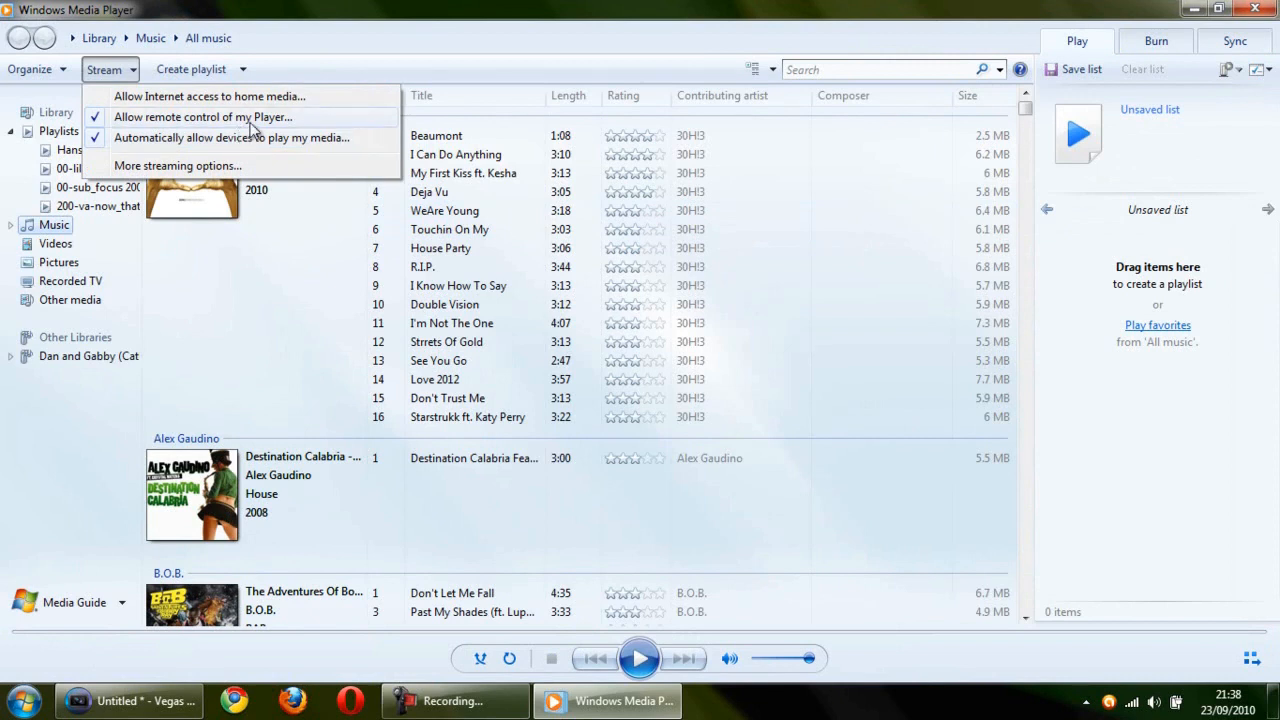
mouse_move(255, 147)
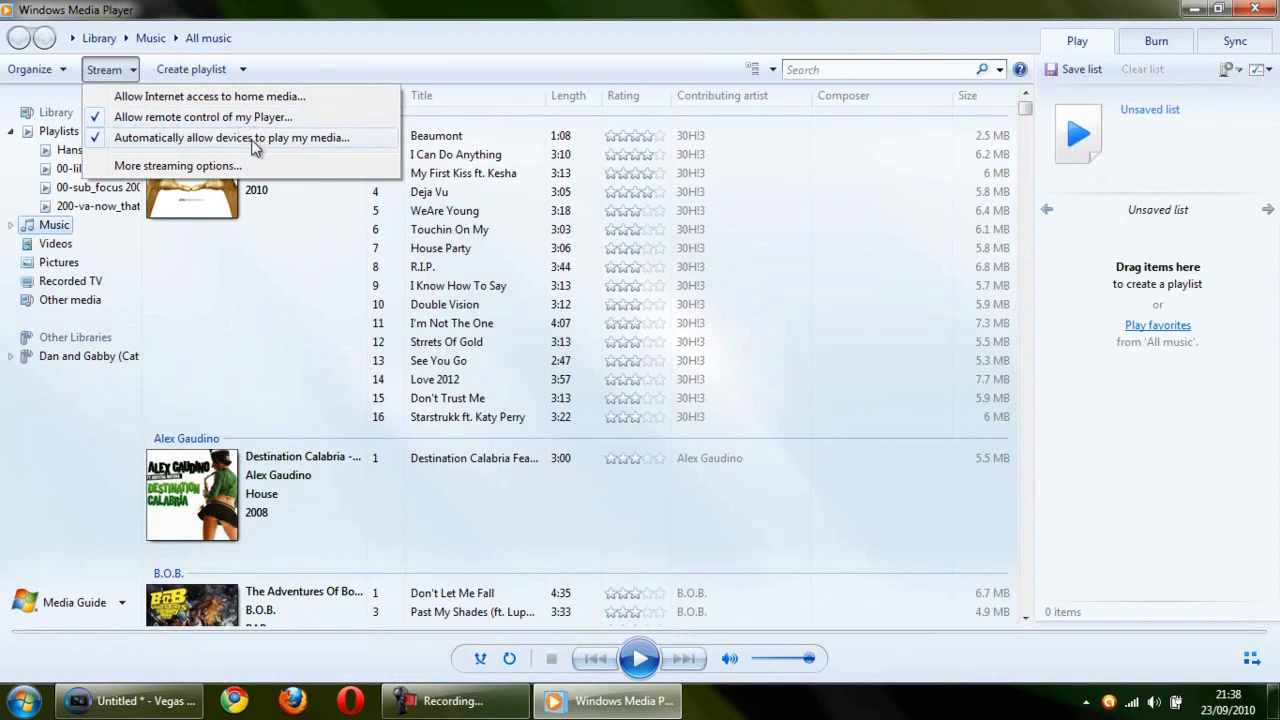
mouse_move(253, 166)
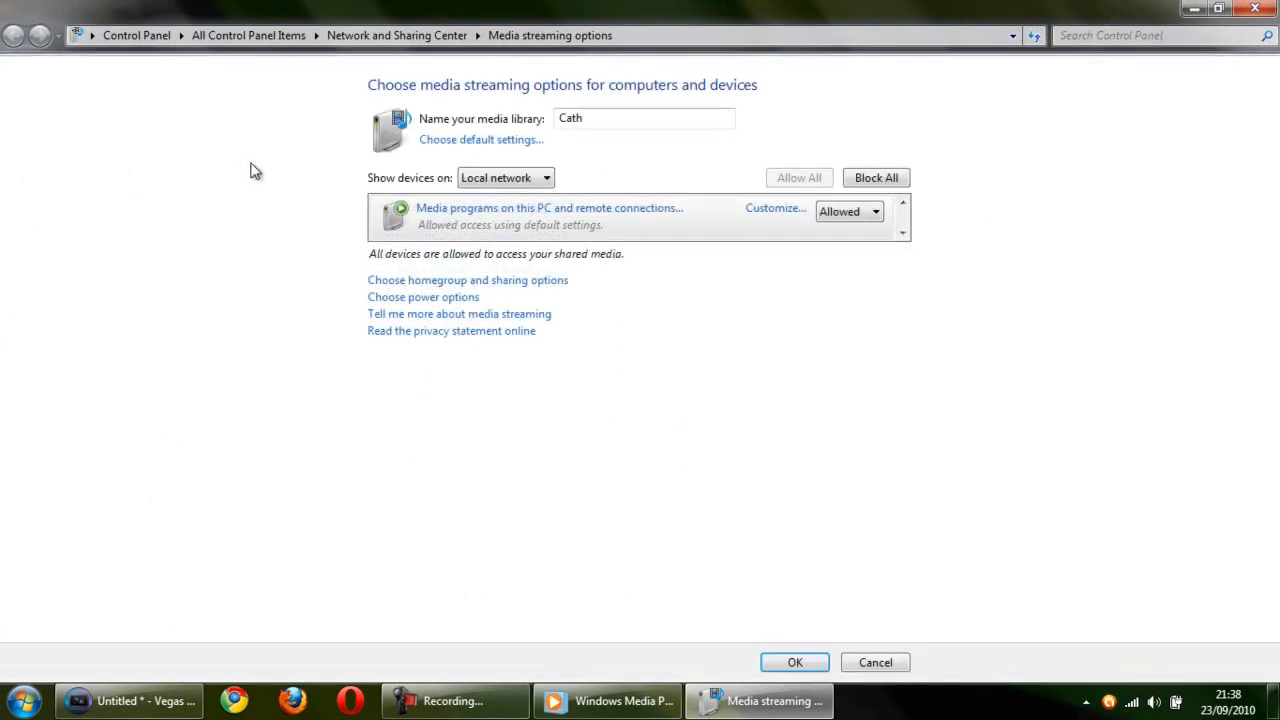
mouse_move(425, 192)
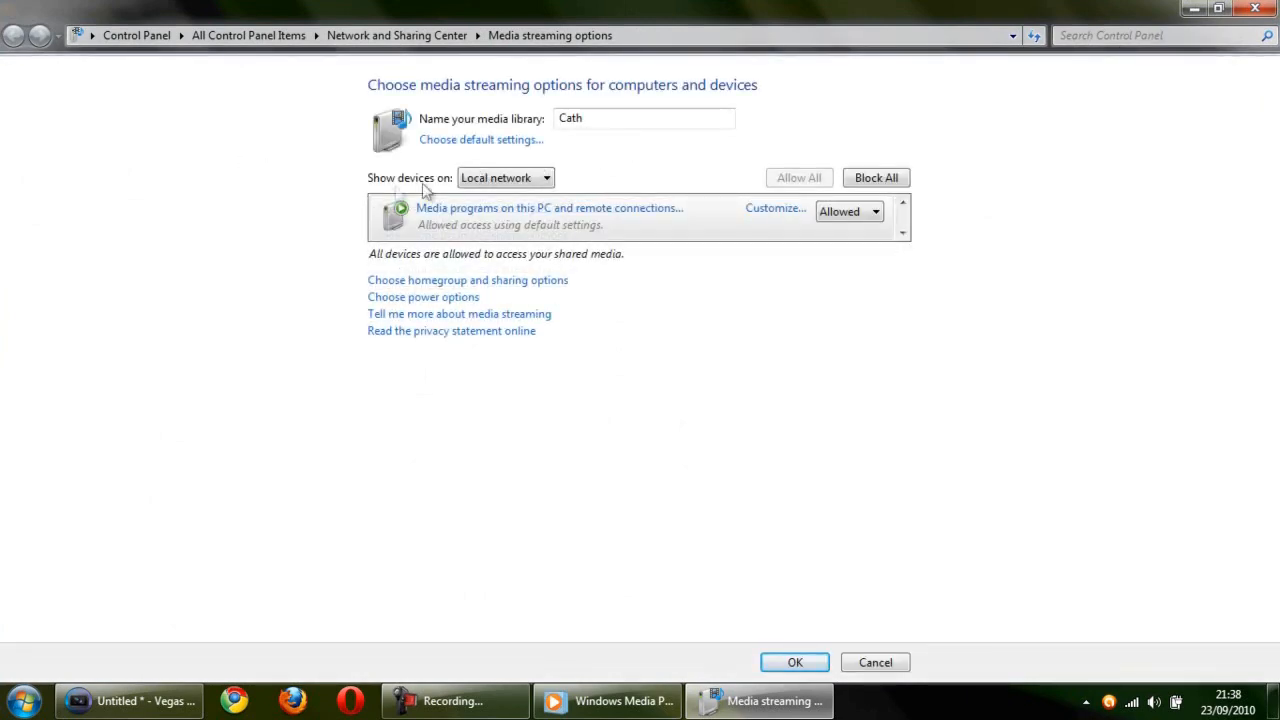
Set Show devices on to All networks in Media streaming options
click(546, 177)
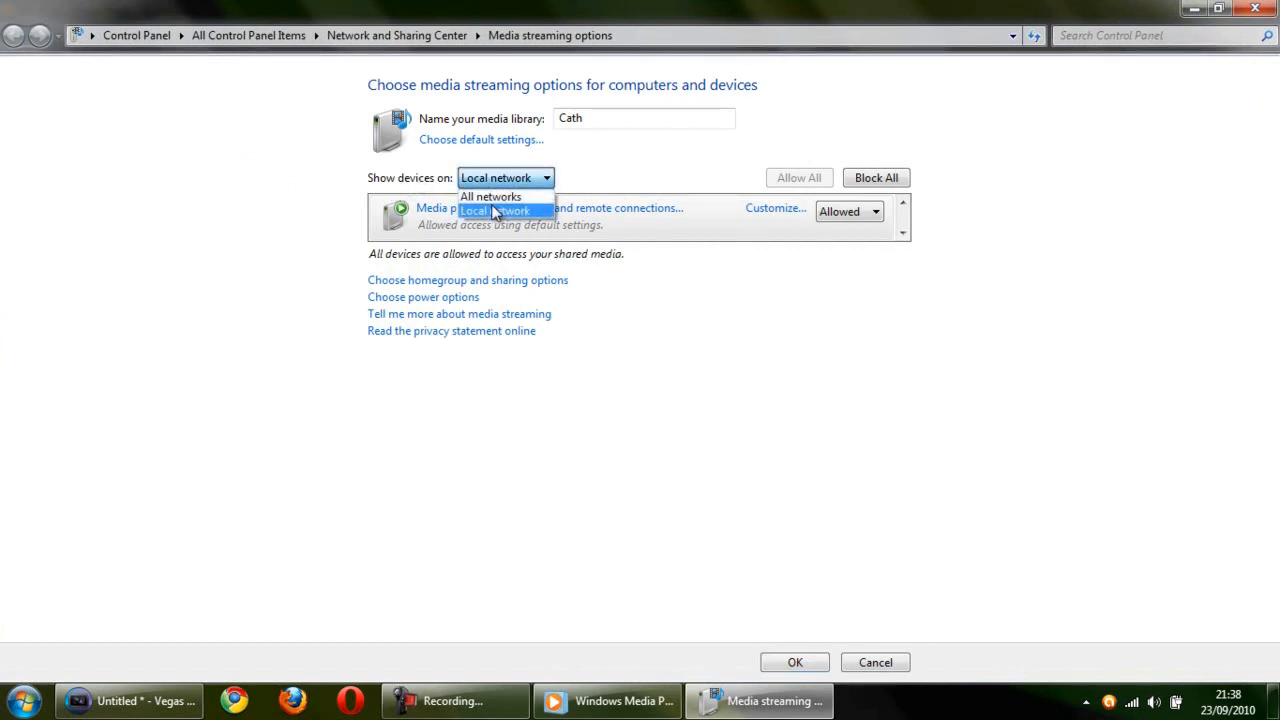
click(491, 196)
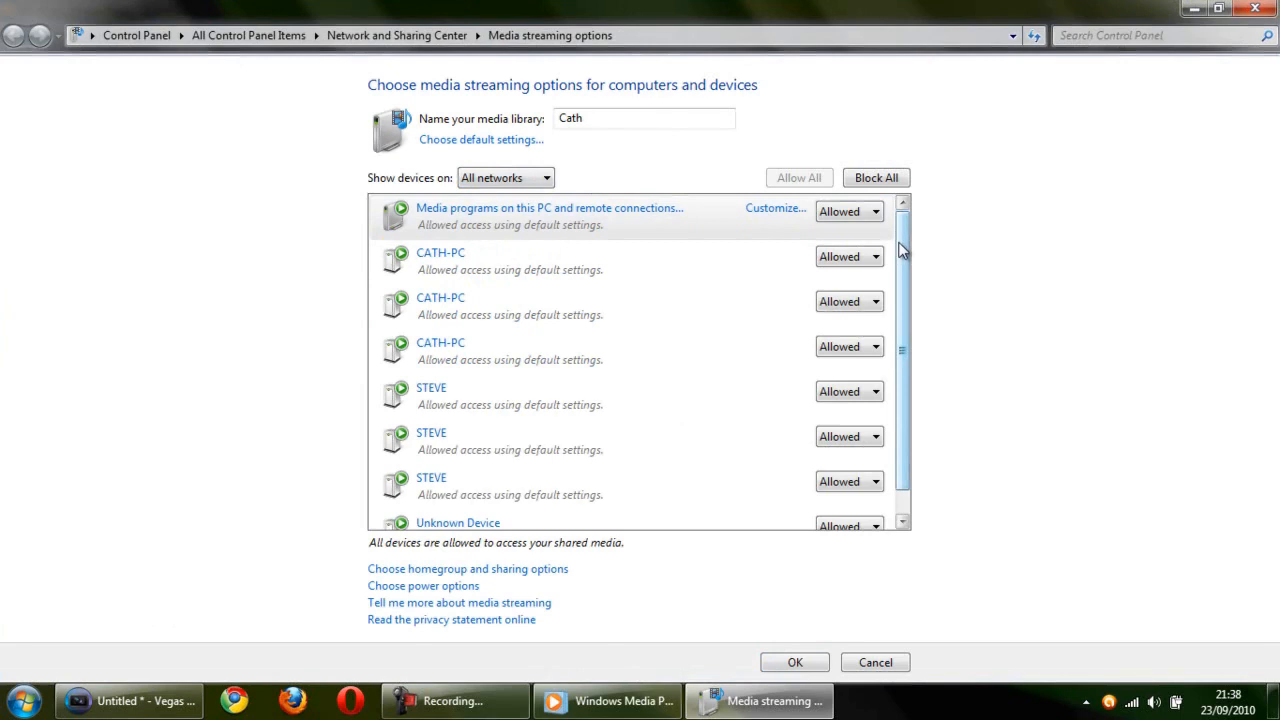
Set Unknown Device (PS3) to Allowed and confirm the streaming options with OK
scroll(down, 3)
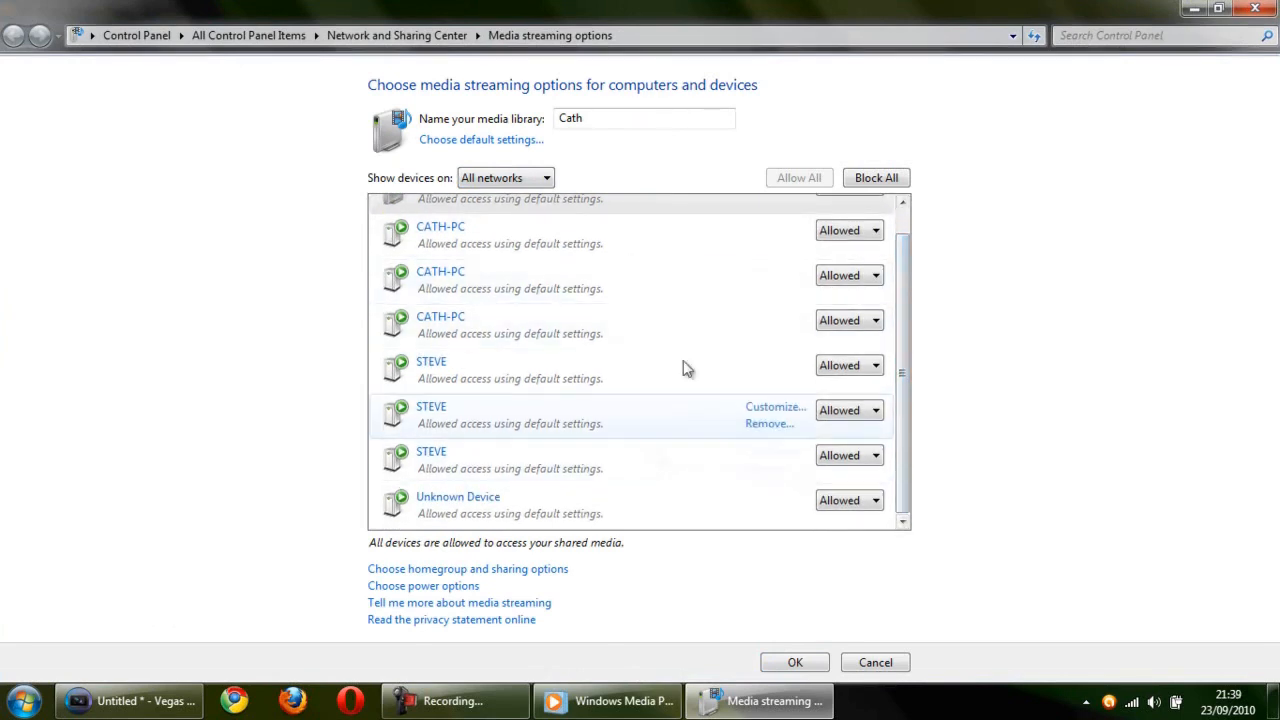
mouse_move(440, 510)
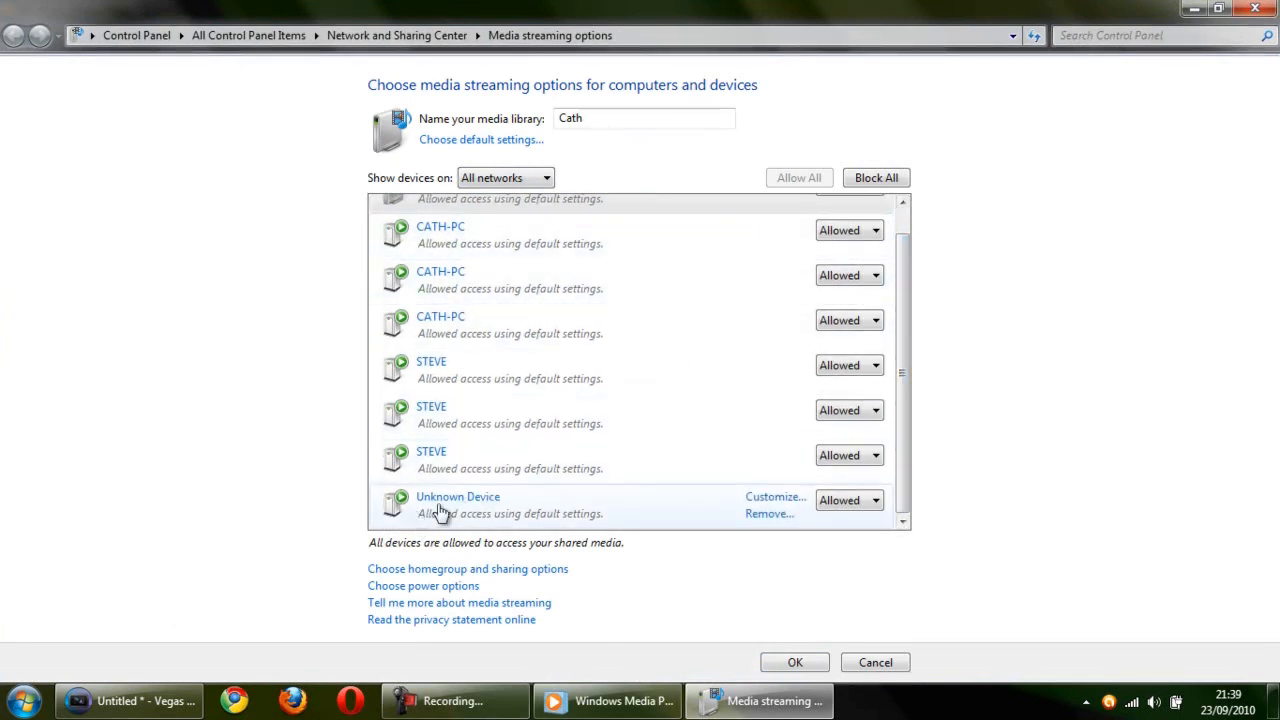
mouse_move(595, 530)
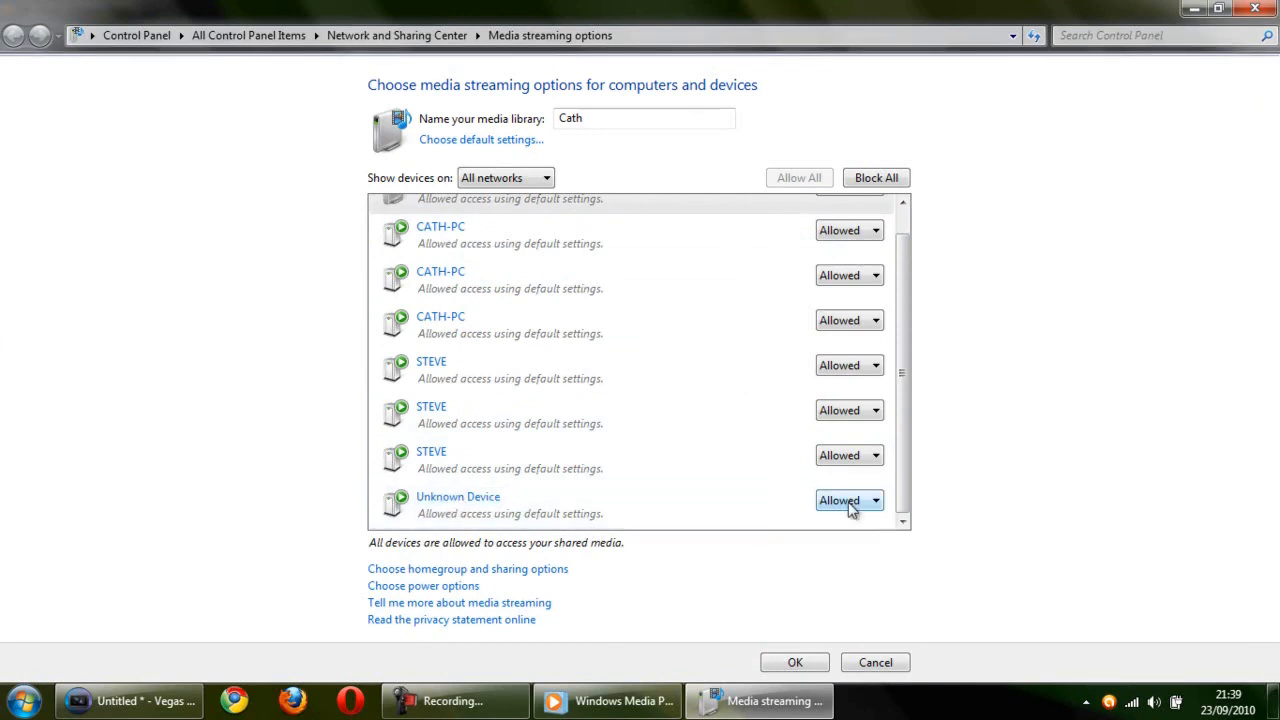
click(848, 500)
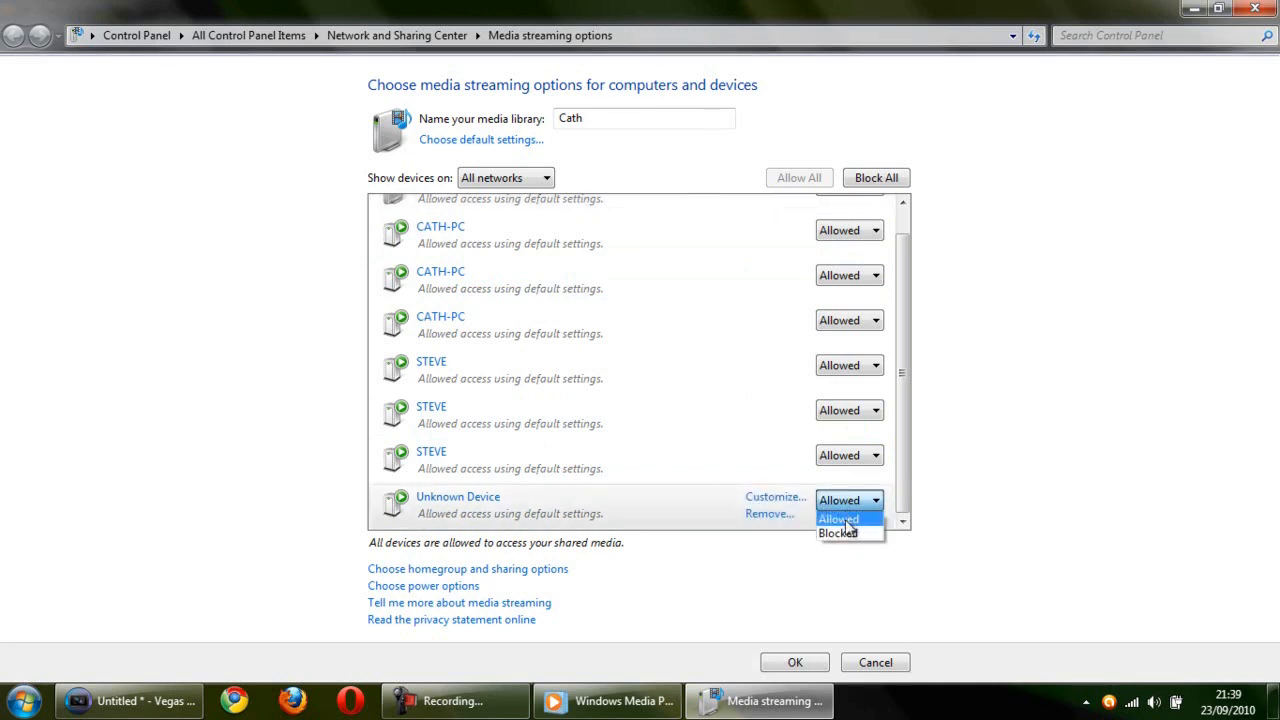
click(838, 518)
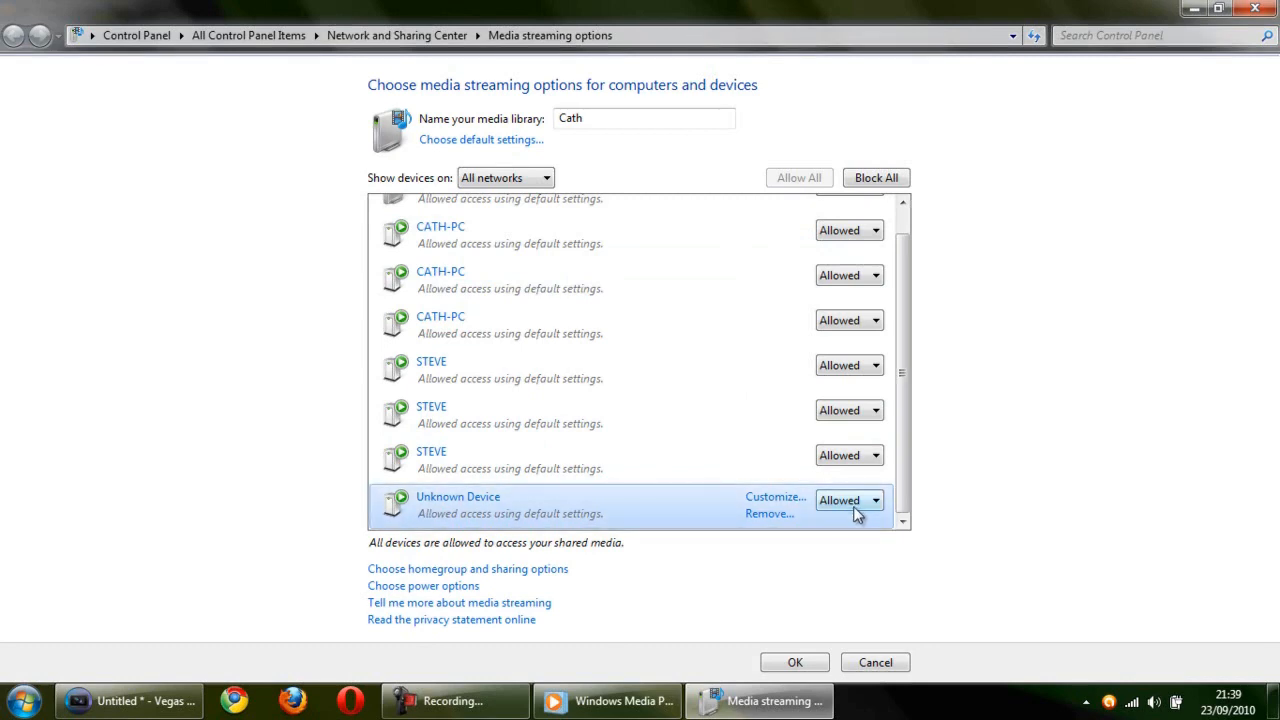
mouse_move(800, 660)
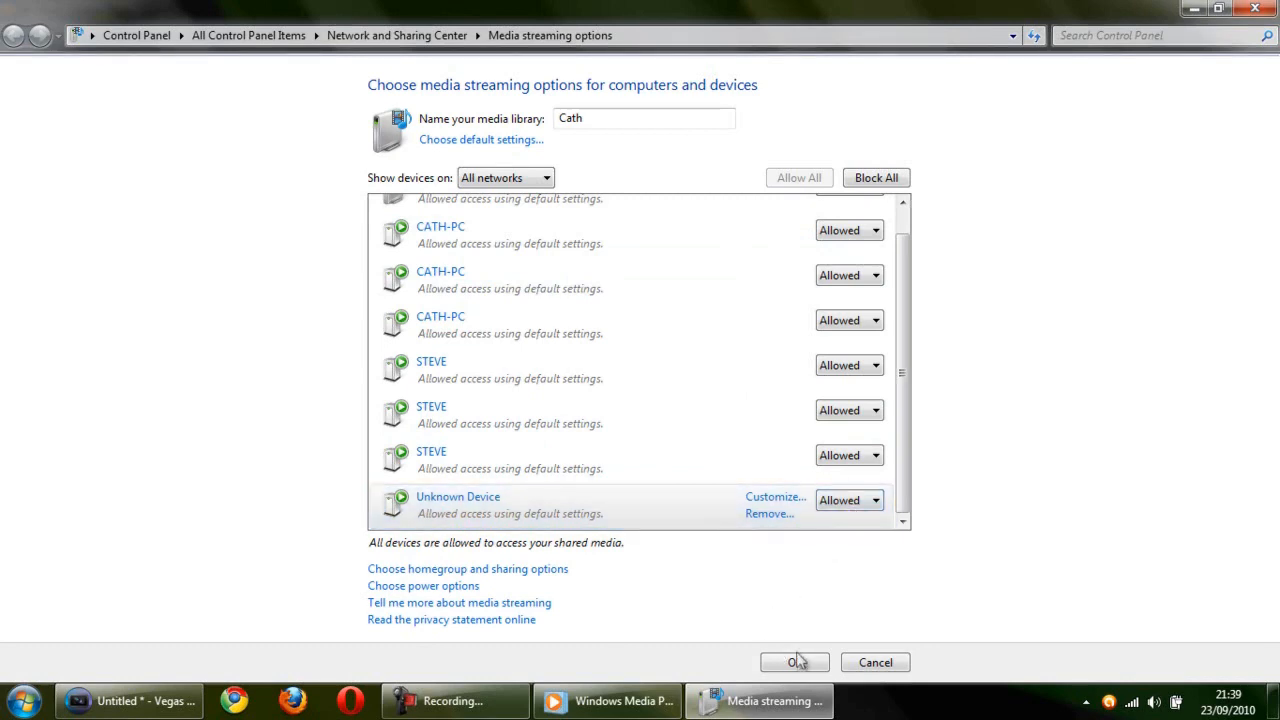
click(794, 662)
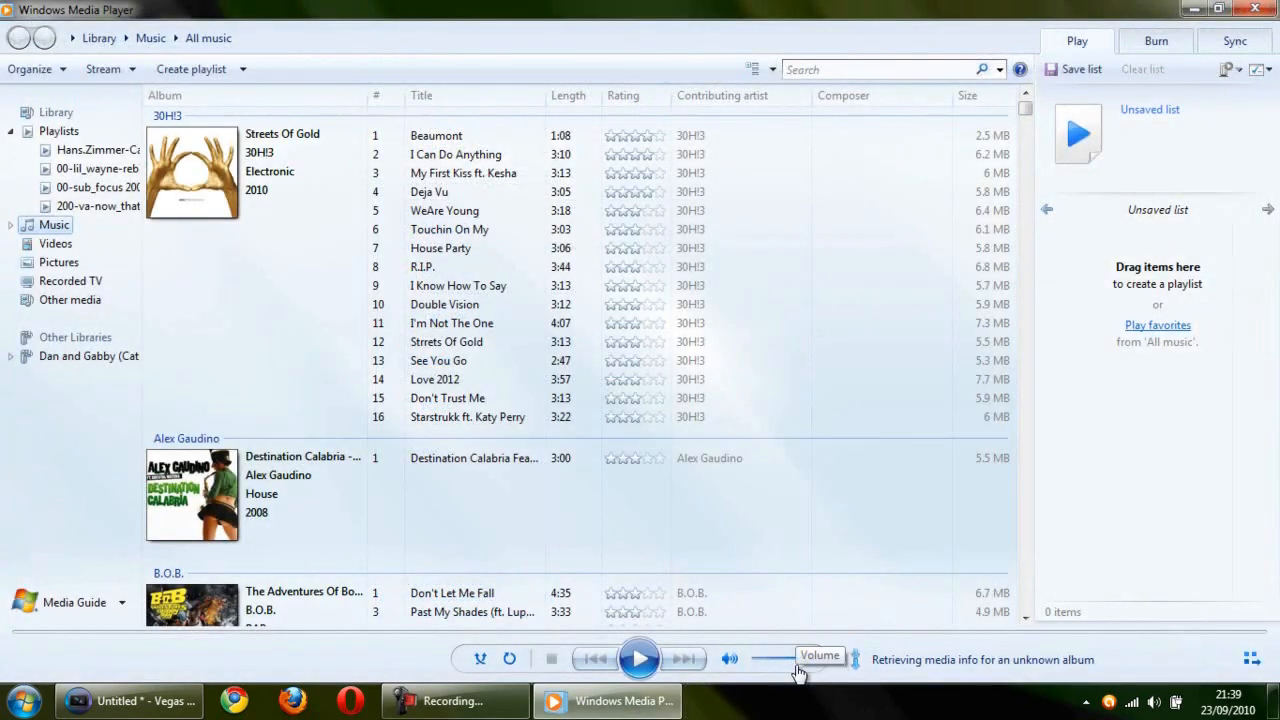